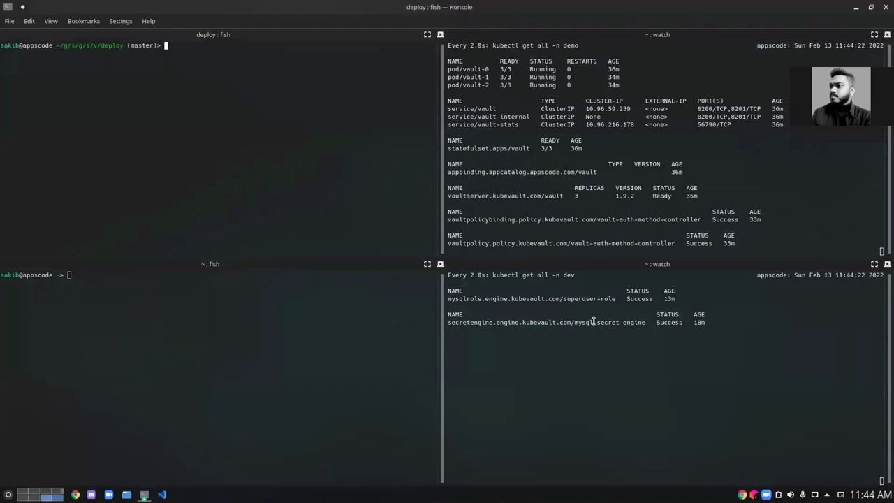
{"action": "mouse_move", "coordinate": [399, 208]}
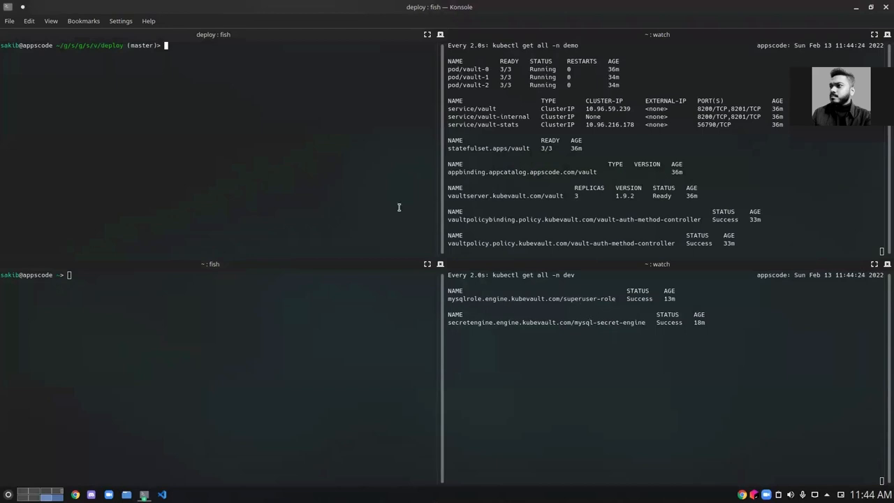
{"action": "mouse_move", "coordinate": [319, 145]}
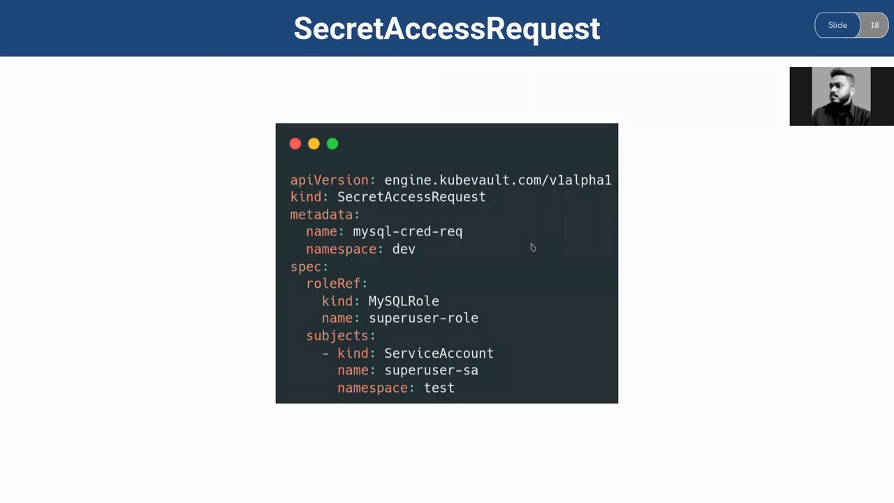
{"action": "mouse_move", "coordinate": [459, 205]}
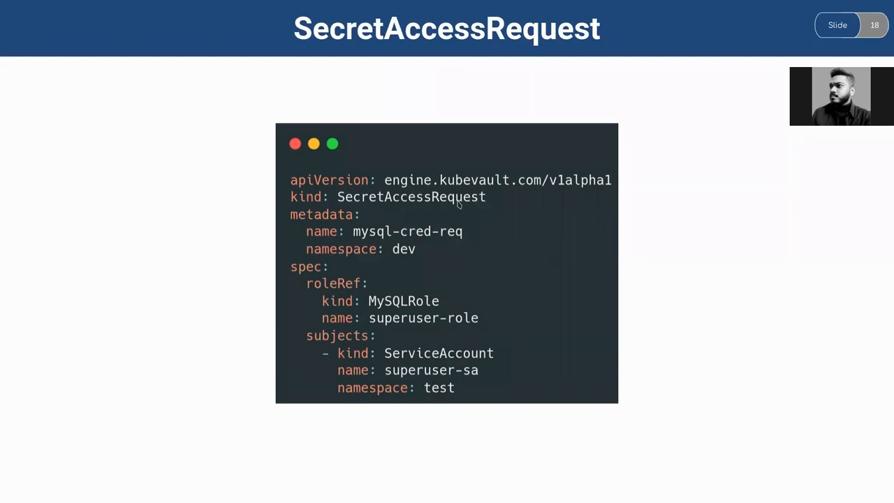
{"action": "mouse_move", "coordinate": [428, 249]}
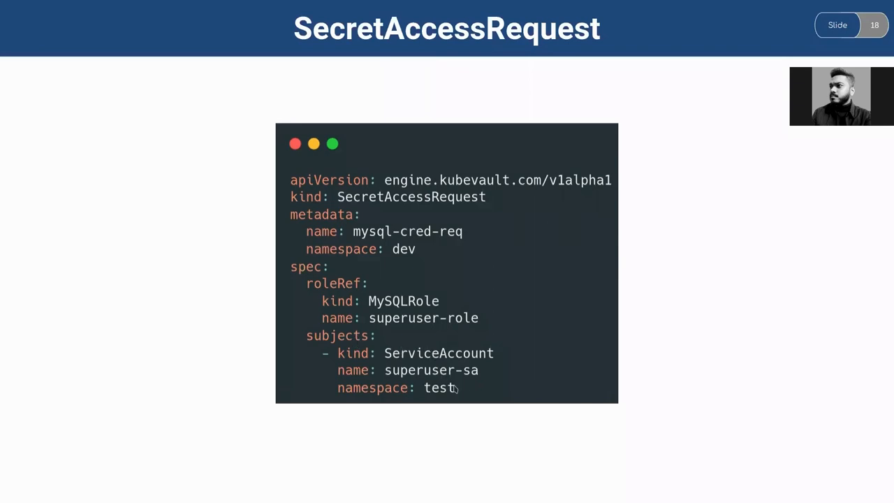
{"action": "mouse_move", "coordinate": [498, 289]}
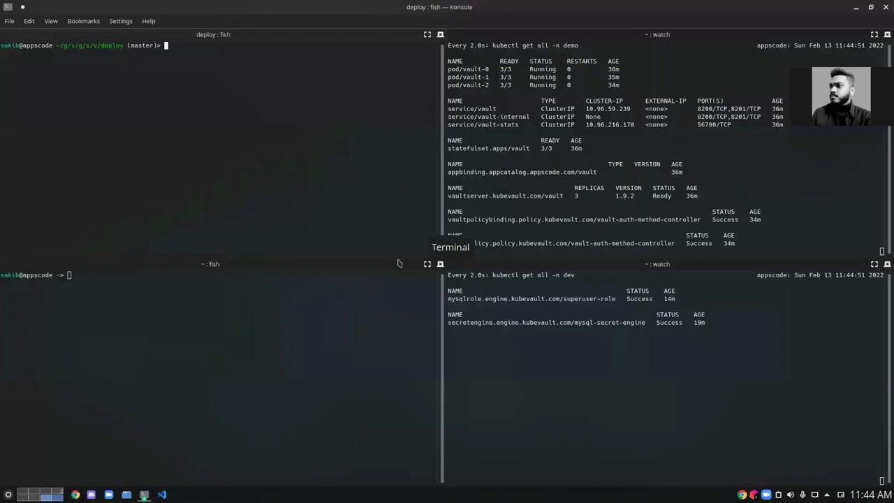
Step: Apply secretaccessrequest.yaml to create the mysql-cred-req request in the dev namespace
{"action": "type", "text": "kubectl delete -f secretaccessrequest.yaml"}
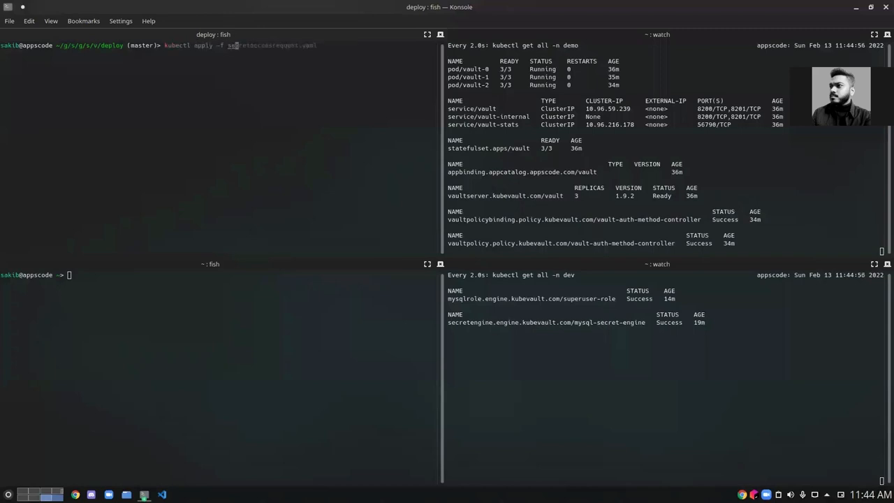
{"action": "key", "text": "Return"}
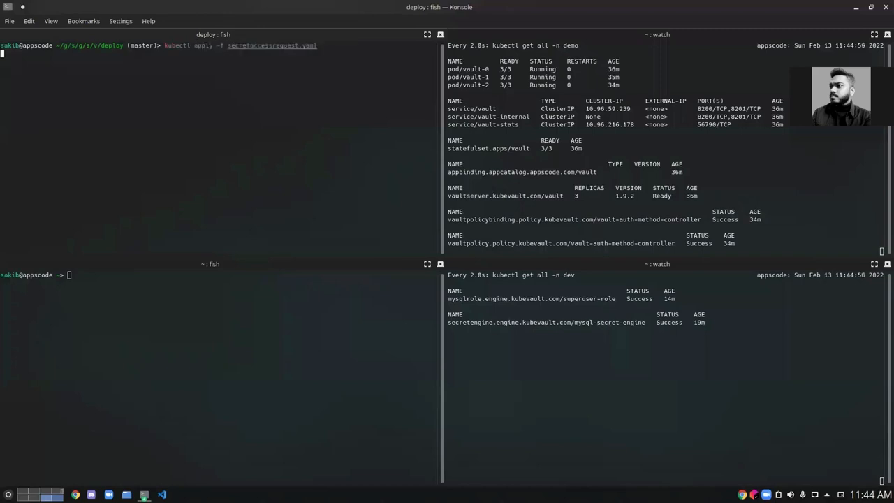
{"action": "key", "text": "Return"}
{"action": "type", "text": "kubectl vault approve secretaccessrequest mysql-cred-req -n dev"}
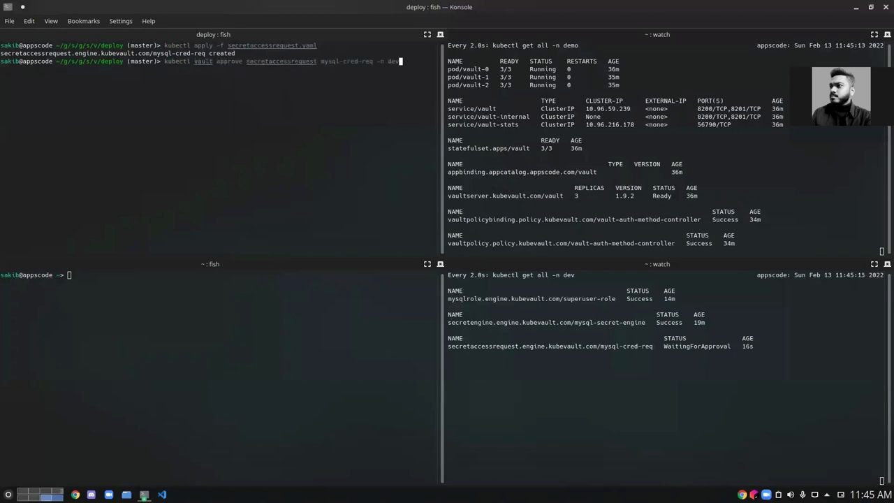
Step: Approve mysql-cred-req in dev with kubectl vault approve
{"action": "key", "text": "Return"}
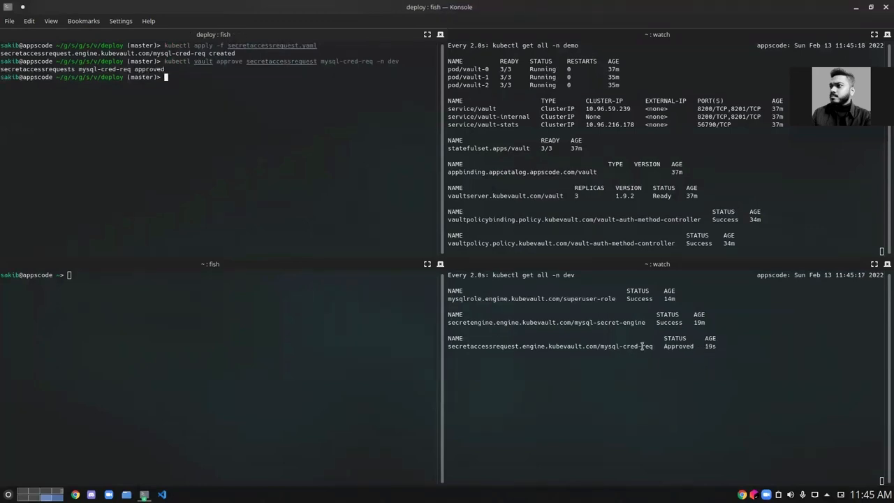
{"action": "key", "text": "Up"}
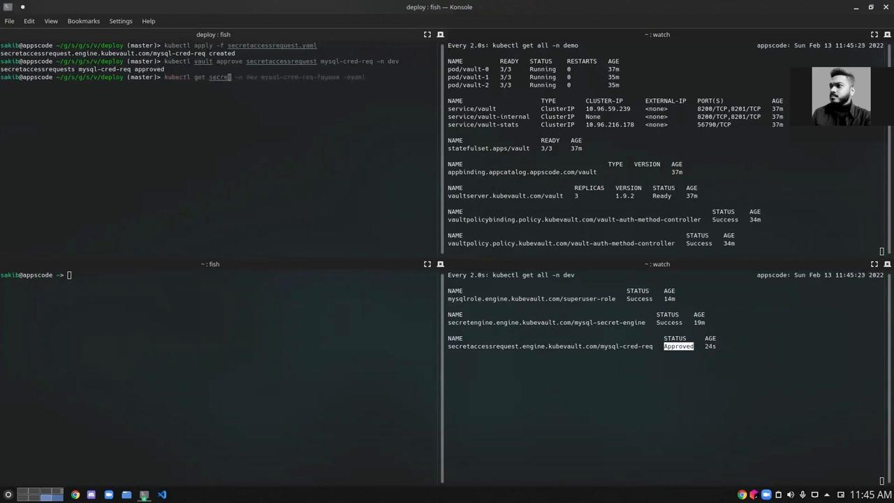
Step: Retry the not-found lookup and print secret mysql-cred-req-g20vg6 from dev as YAML
{"action": "key", "text": "Return"}
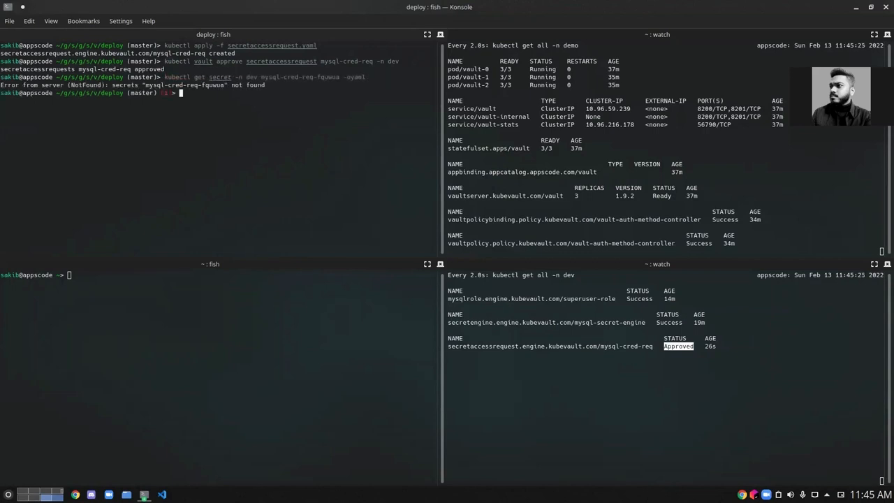
{"action": "type", "text": "kubectl get secret -n dev mysql-cred-req-fq"}
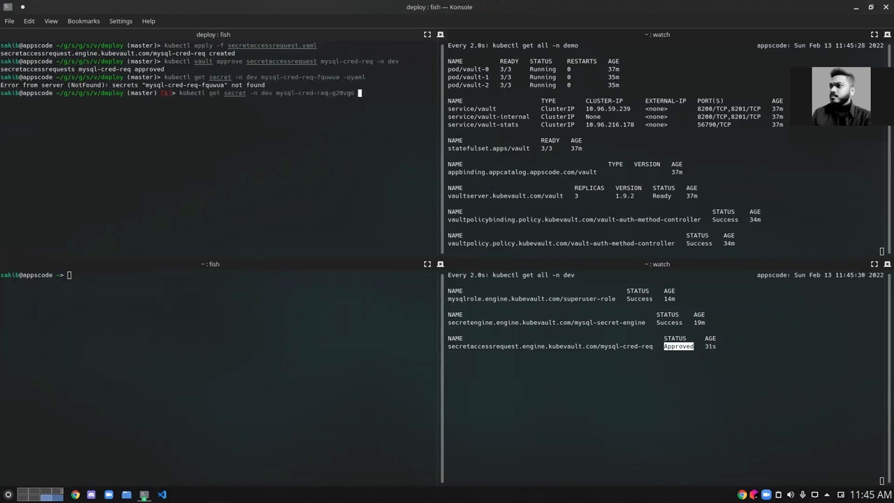
{"action": "type", "text": " -oyaml"}
{"action": "key", "text": "Return"}
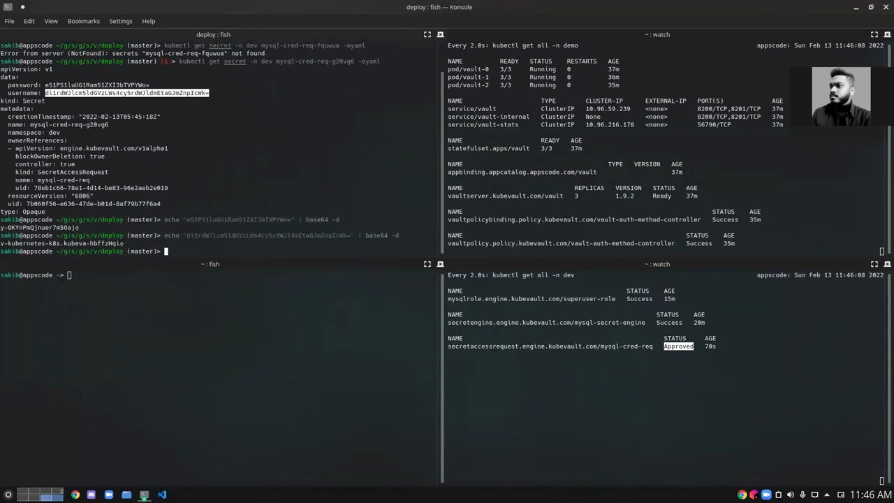
Step: Shell into pod sql-0 in db and log into MySQL as v-kubernetes-k8s.kubeva-hbffzHqi
{"action": "type", "text": "kubectl exec -it -n db sql-0 -- bin/sh"}
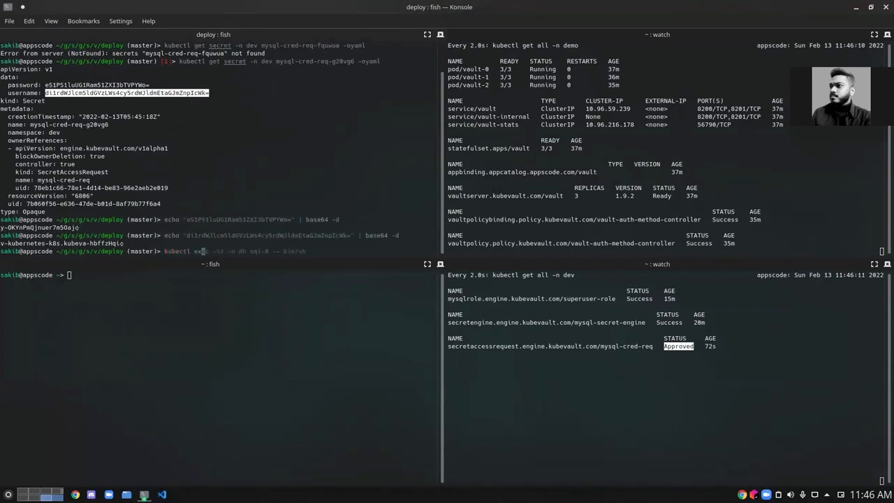
{"action": "key", "text": "Return"}
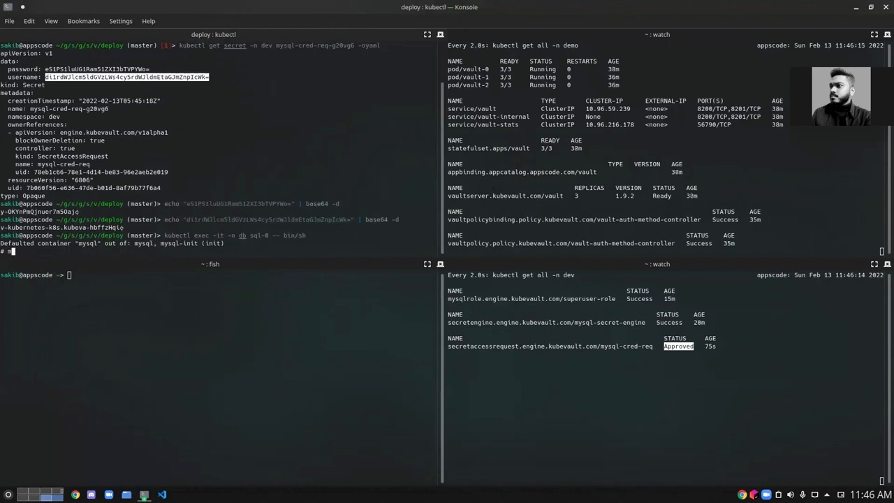
{"action": "type", "text": "mysql -u"}
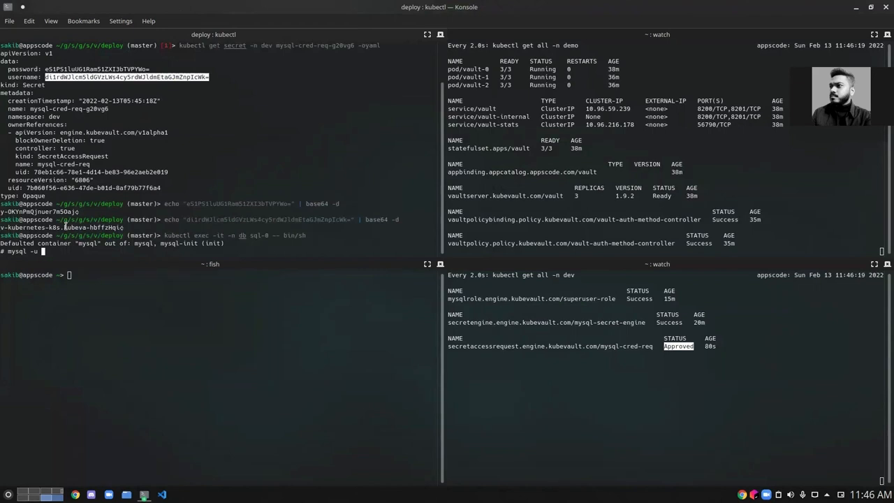
{"action": "type", "text": "v-kubernetes-k8s.kubeva-hbffzHqi -"}
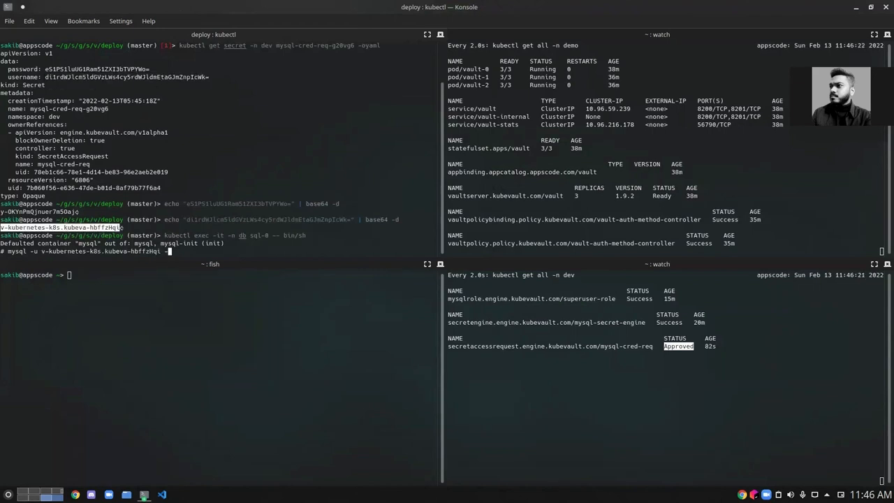
{"action": "key", "text": "Return"}
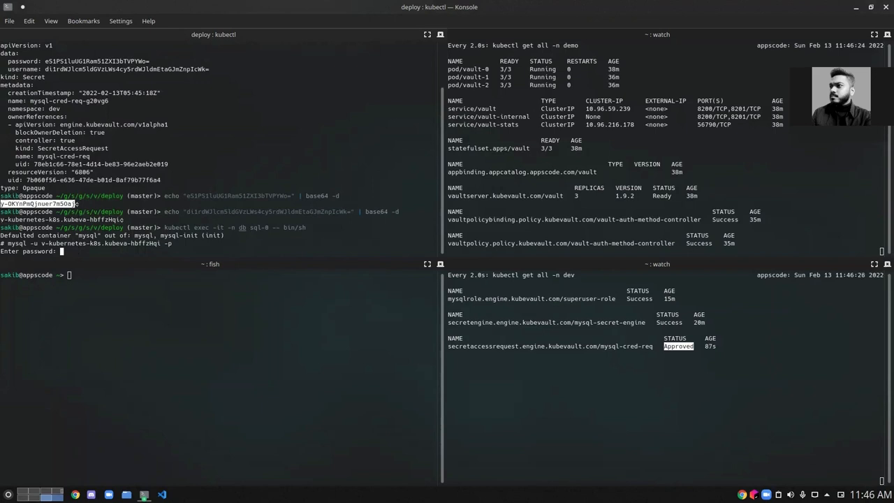
{"action": "key", "text": "Return"}
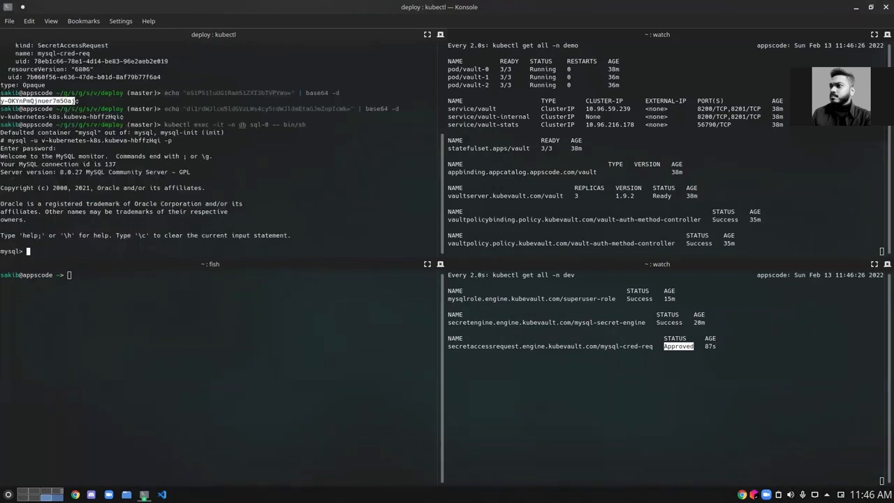